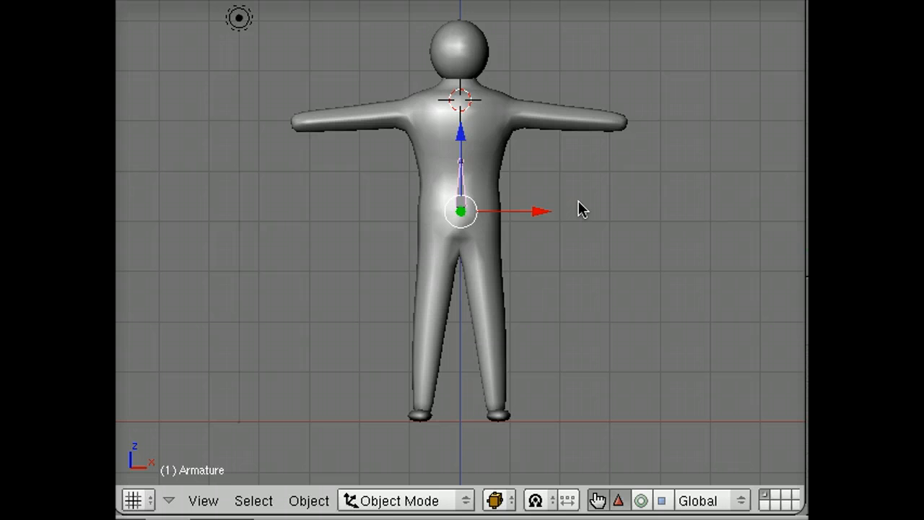
mouse_move(464, 282)
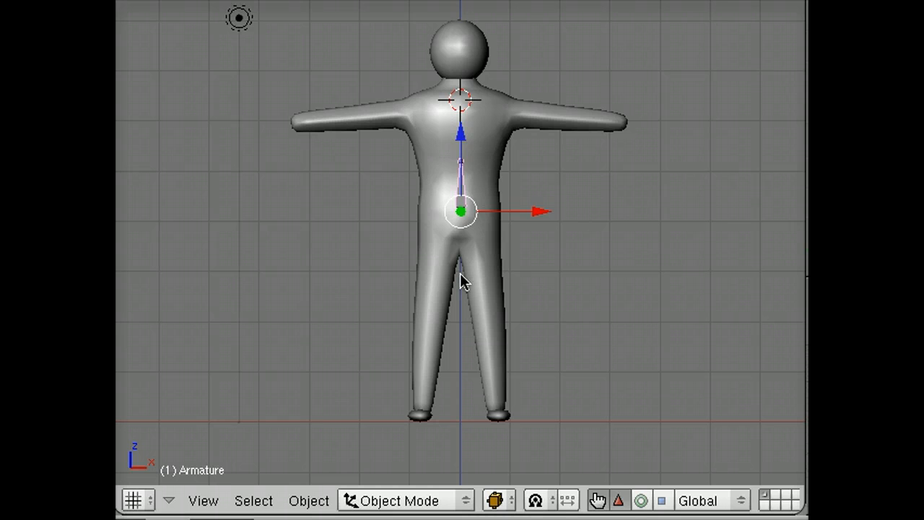
mouse_move(540, 352)
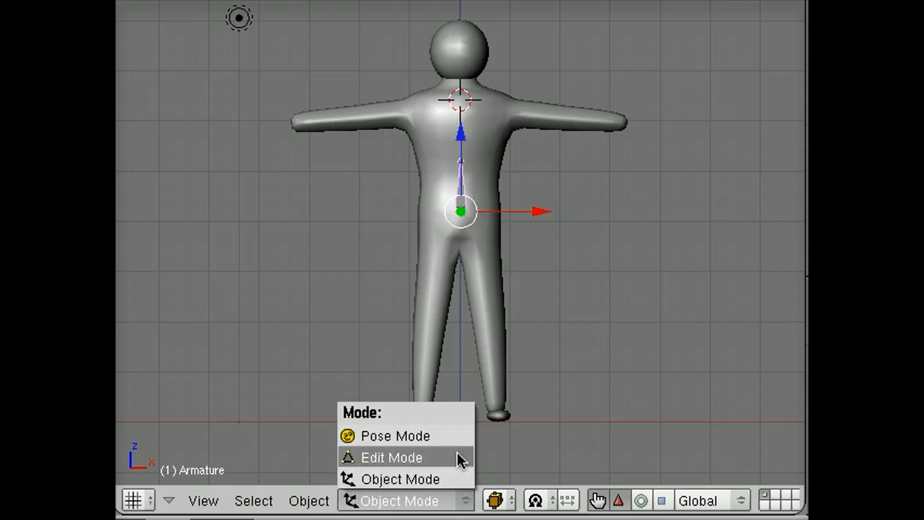
Put the character armature into Edit Mode from the Mode dropdown.
click(391, 457)
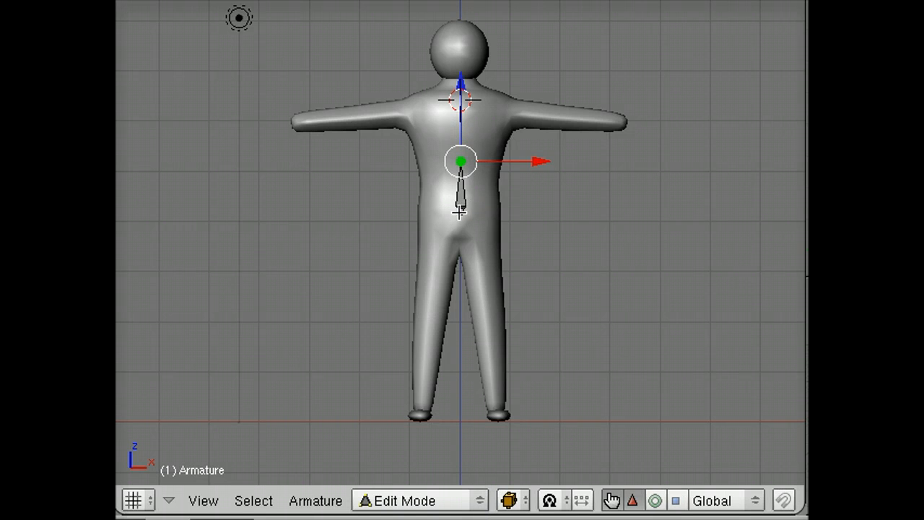
drag(461, 160, 460, 209)
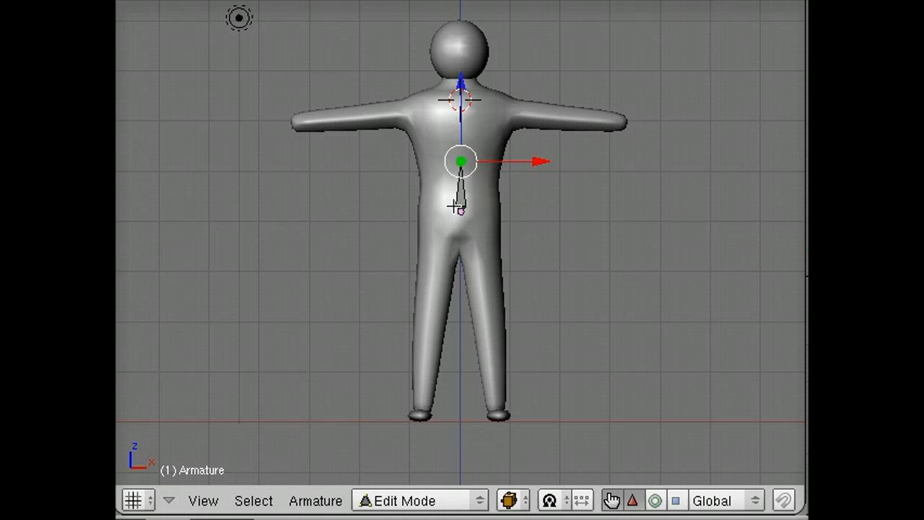
mouse_move(326, 209)
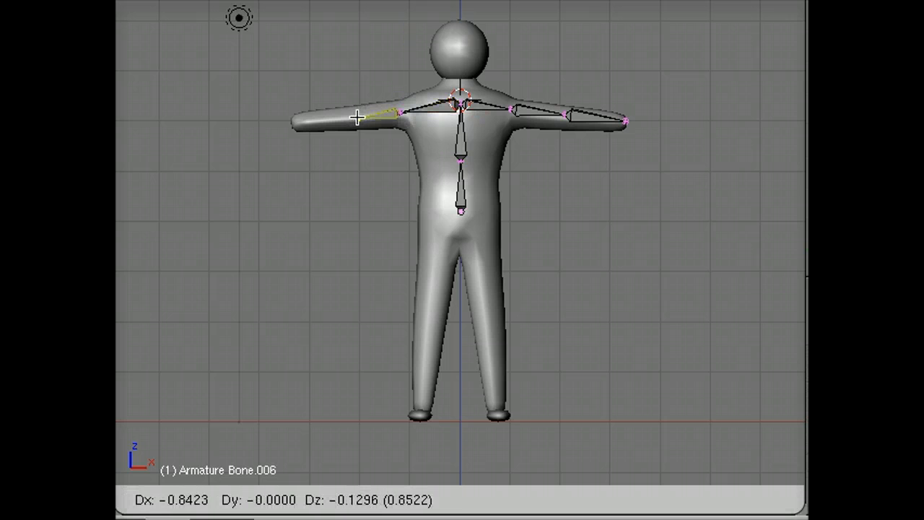
Drag the new forearm bone out to the left hand.
drag(353, 119, 296, 121)
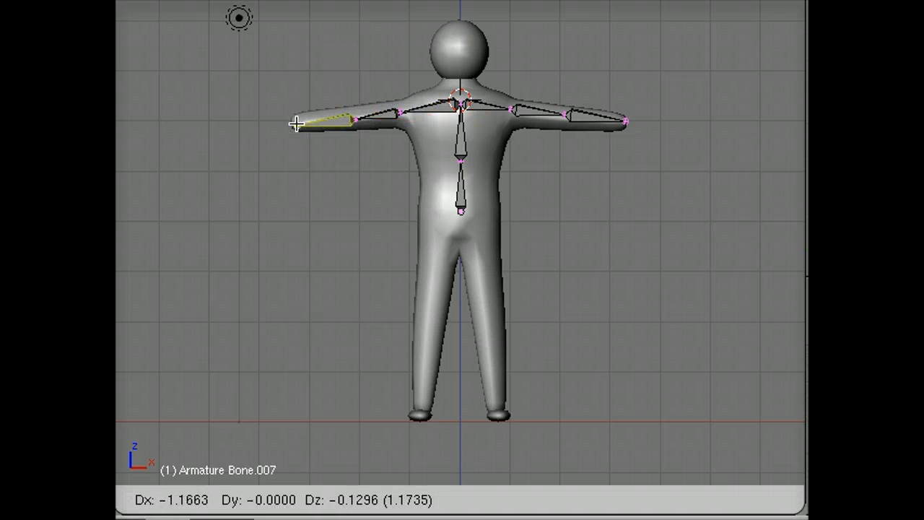